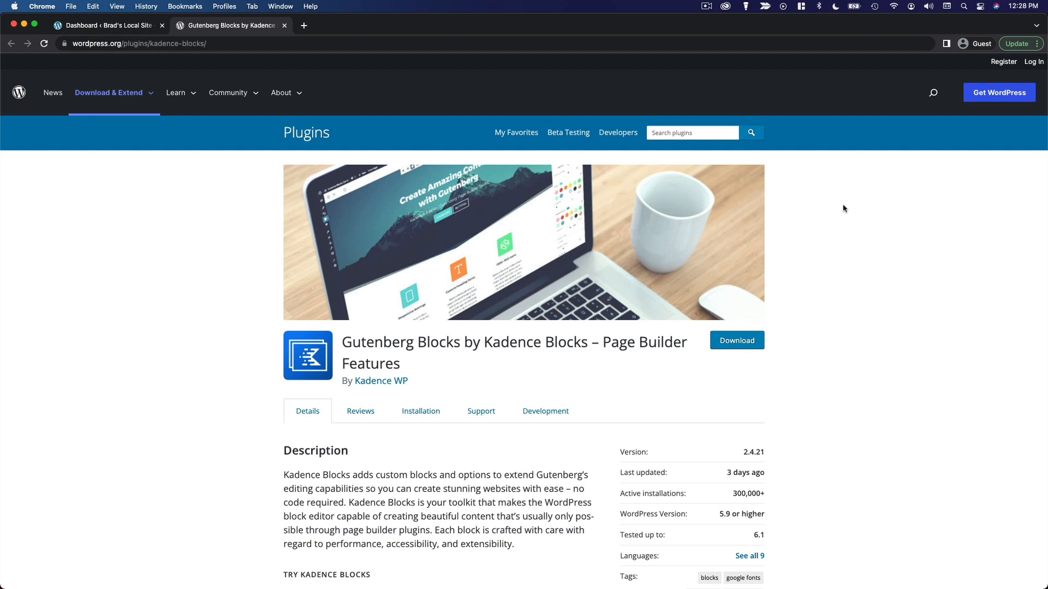
mouse_move(800, 223)
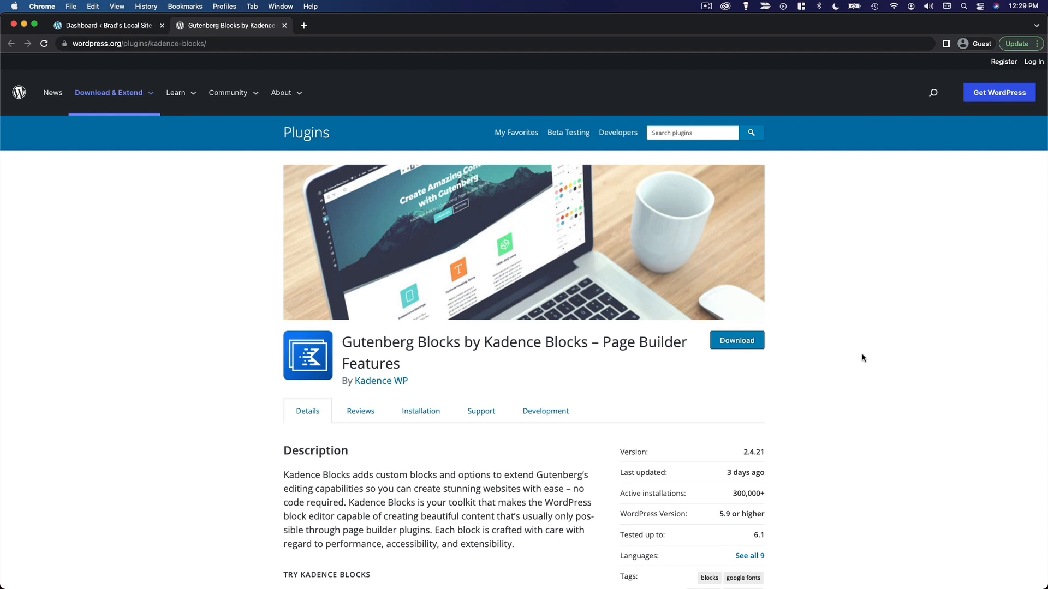
mouse_move(629, 313)
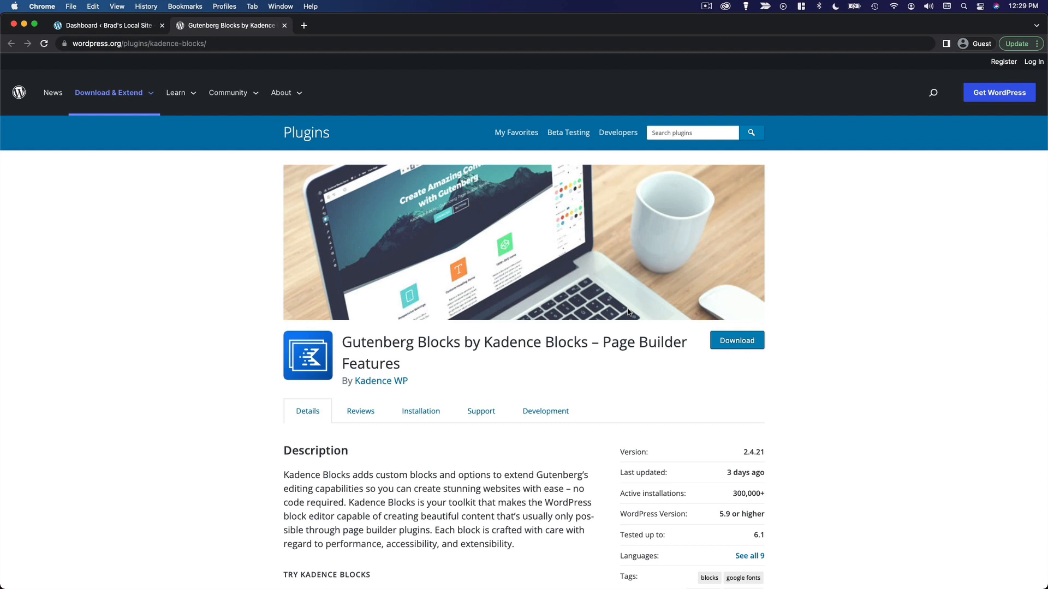
- Switch from the plugin site to the local WordPress admin dashboard
click(104, 25)
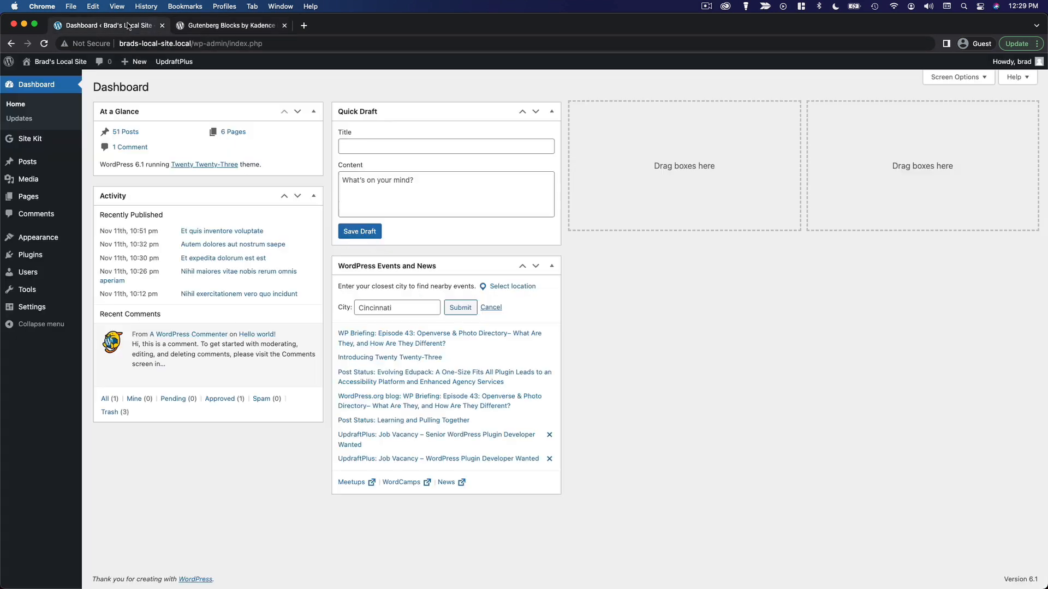
mouse_move(564, 206)
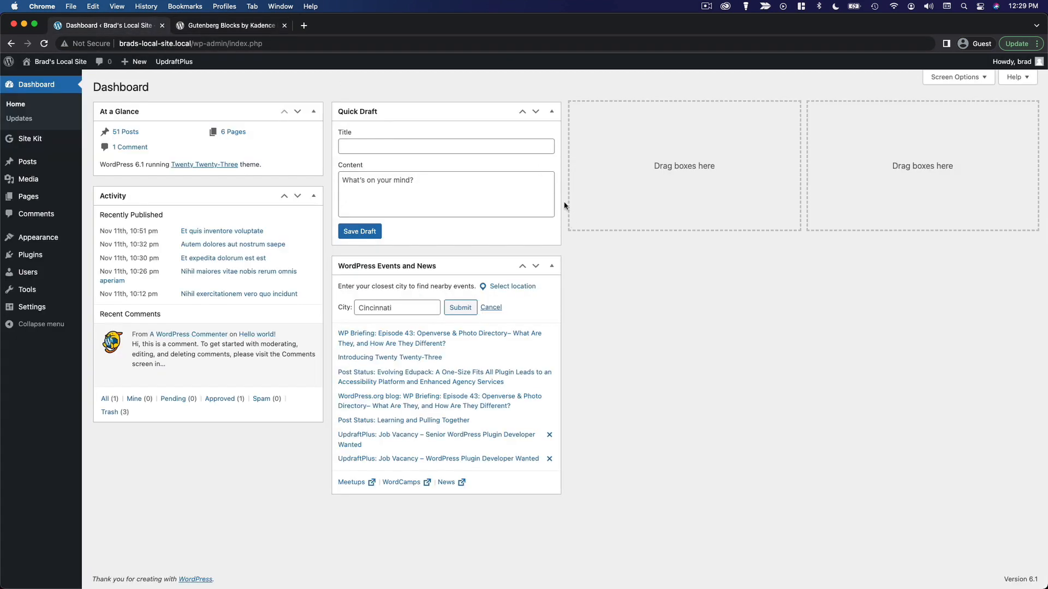
mouse_move(215, 172)
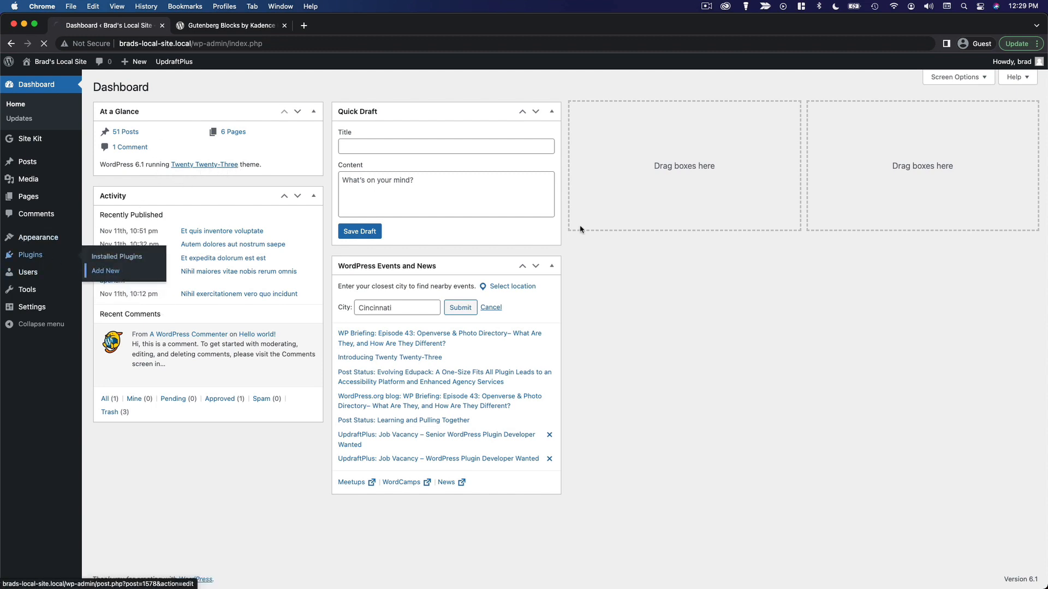
- Search 'kadence b' in Add Plugins, install and activate Gutenberg Blocks by Kadence Blocks
click(105, 271)
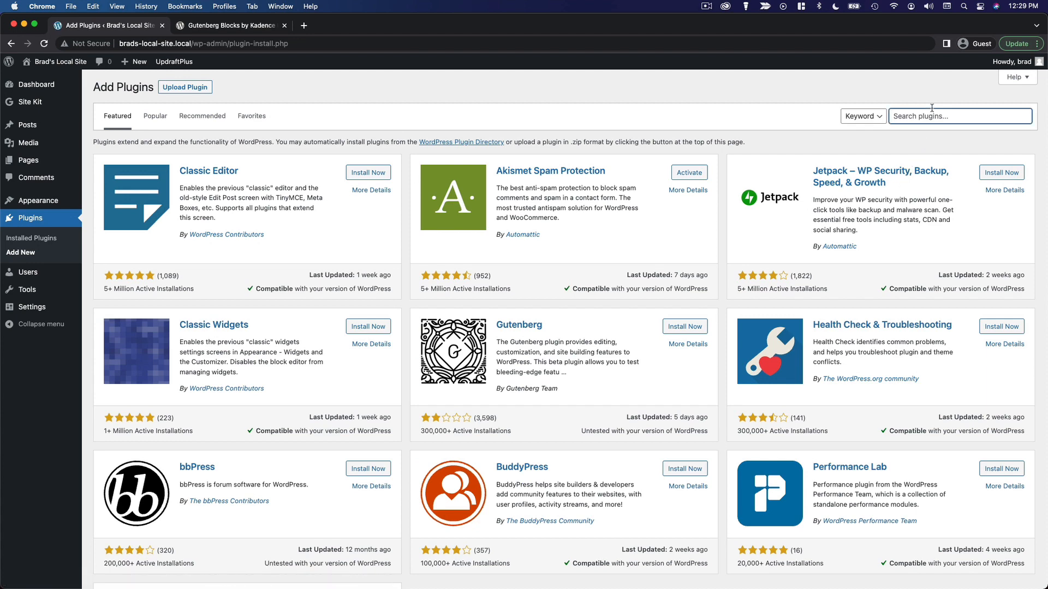
text(kadence blocks)
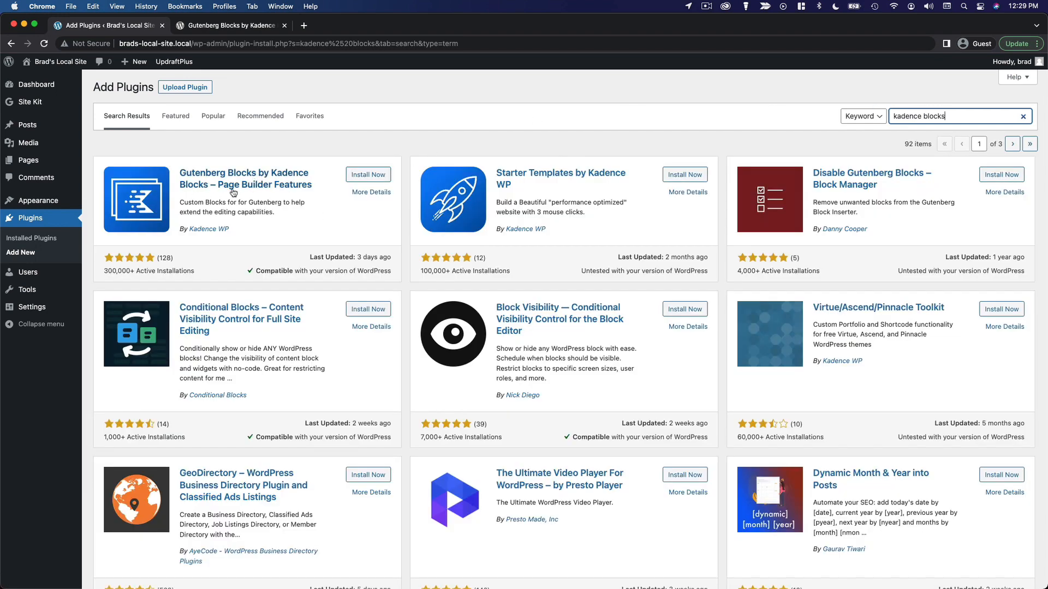
click(368, 175)
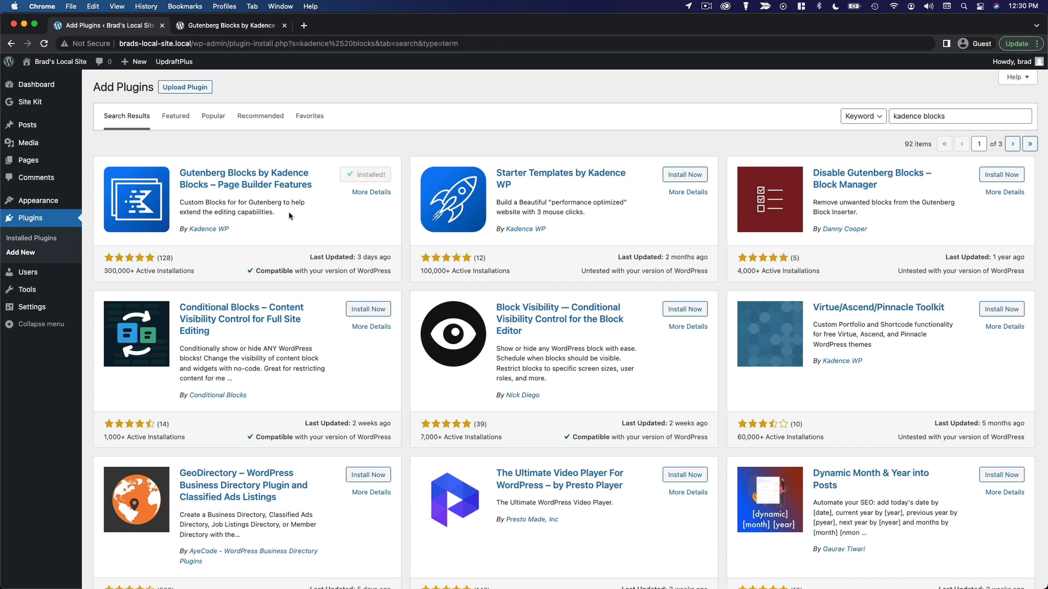
click(372, 175)
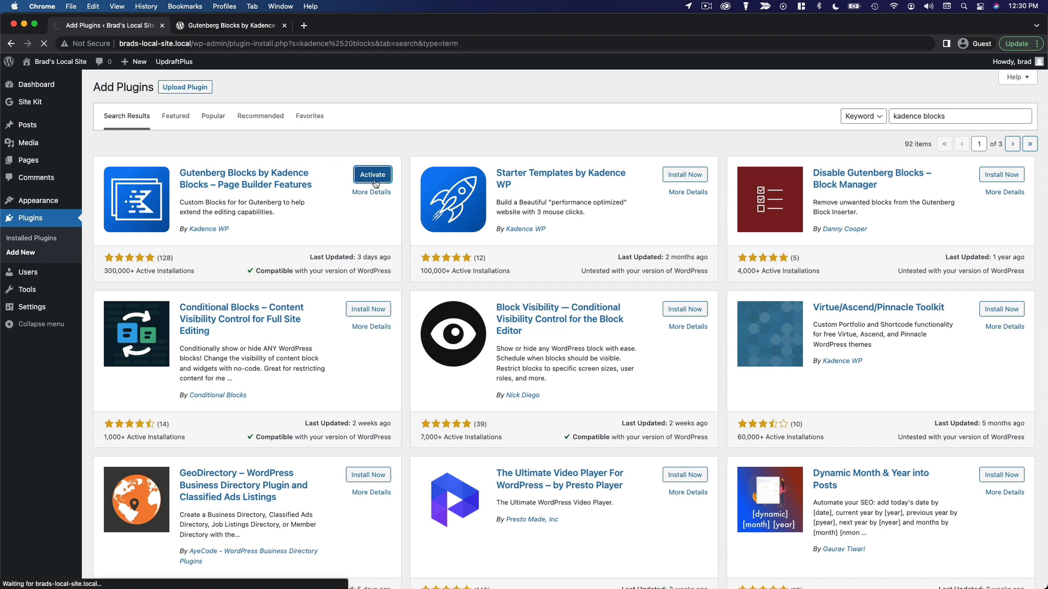
click(372, 174)
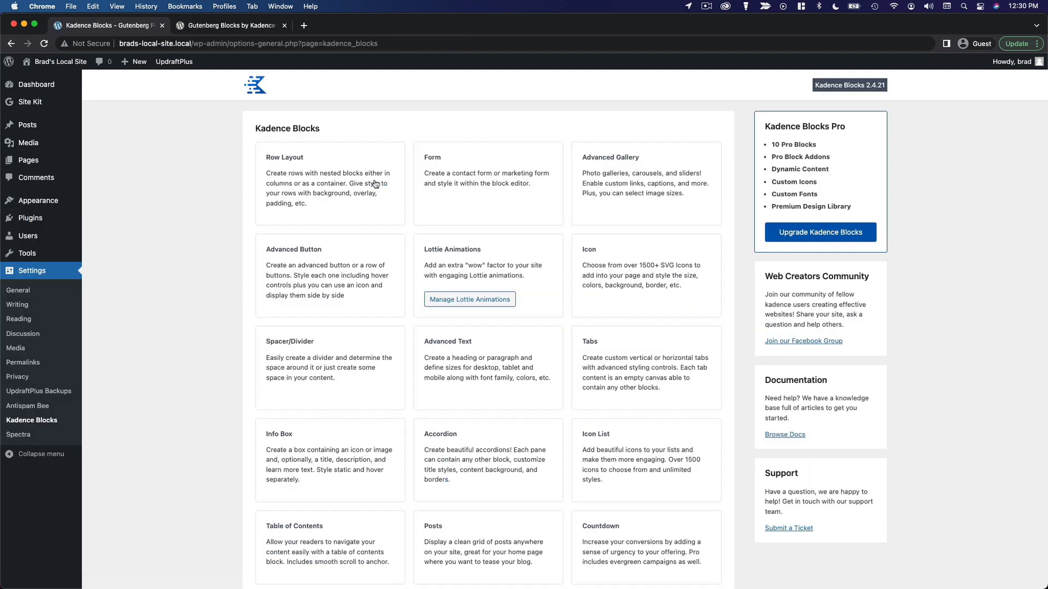
mouse_move(412, 381)
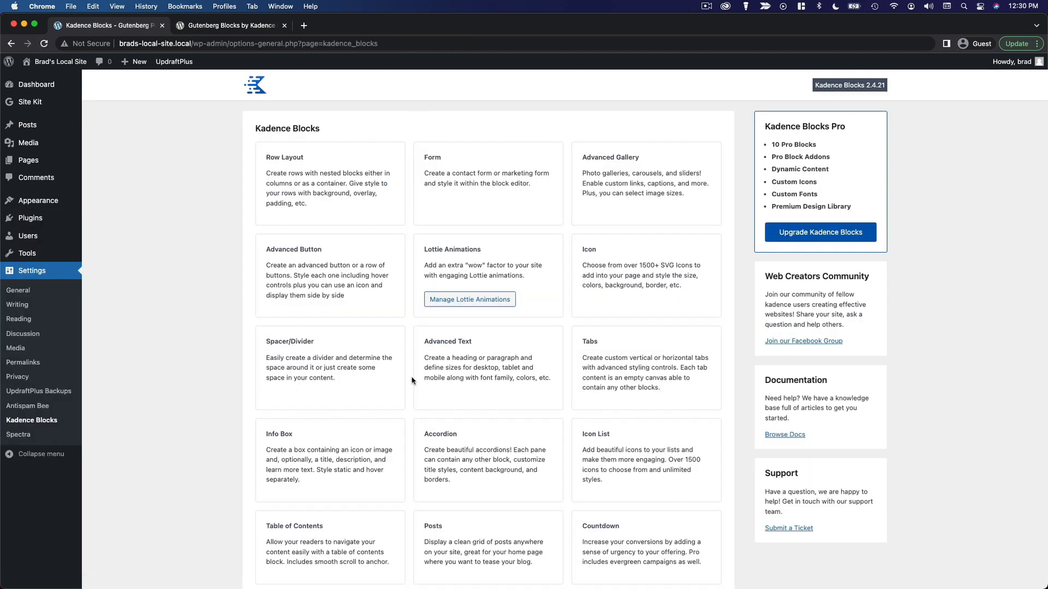
mouse_move(158, 122)
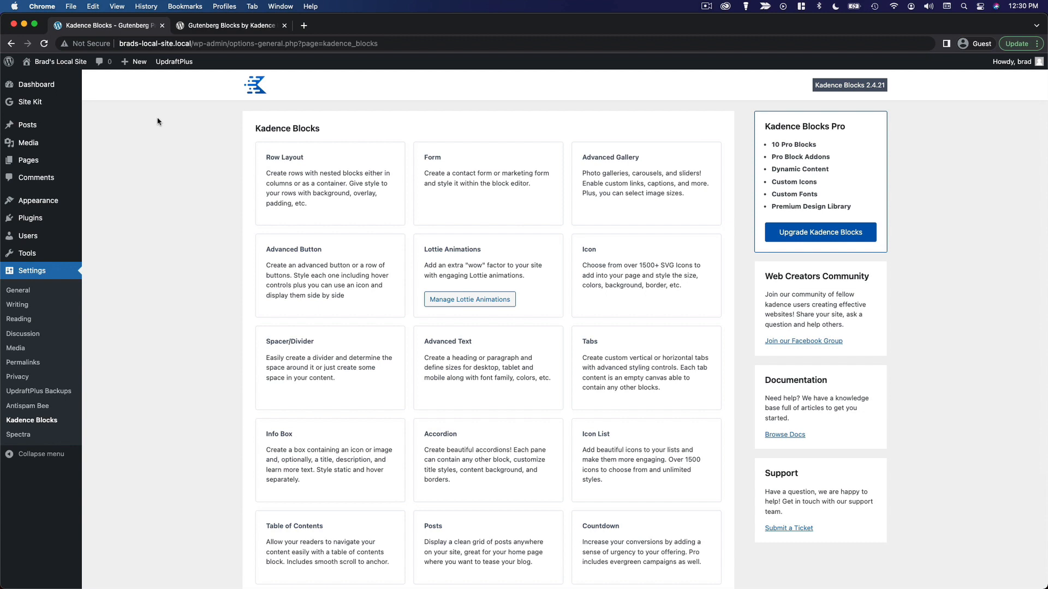
click(129, 106)
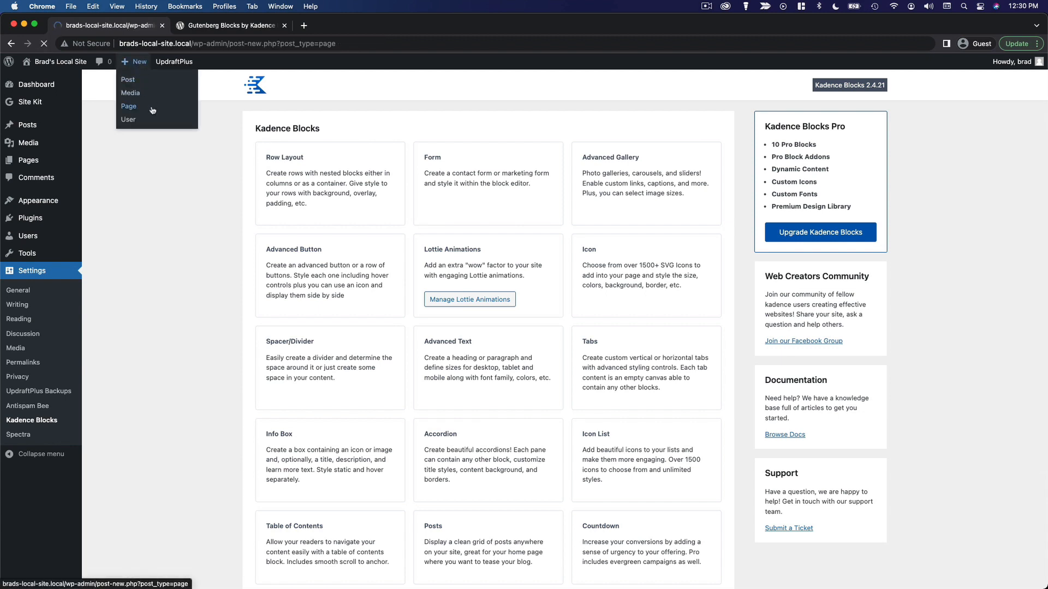
- Create a new page titled 'Example' and check that Kadence blocks appear in the block list
click(129, 105)
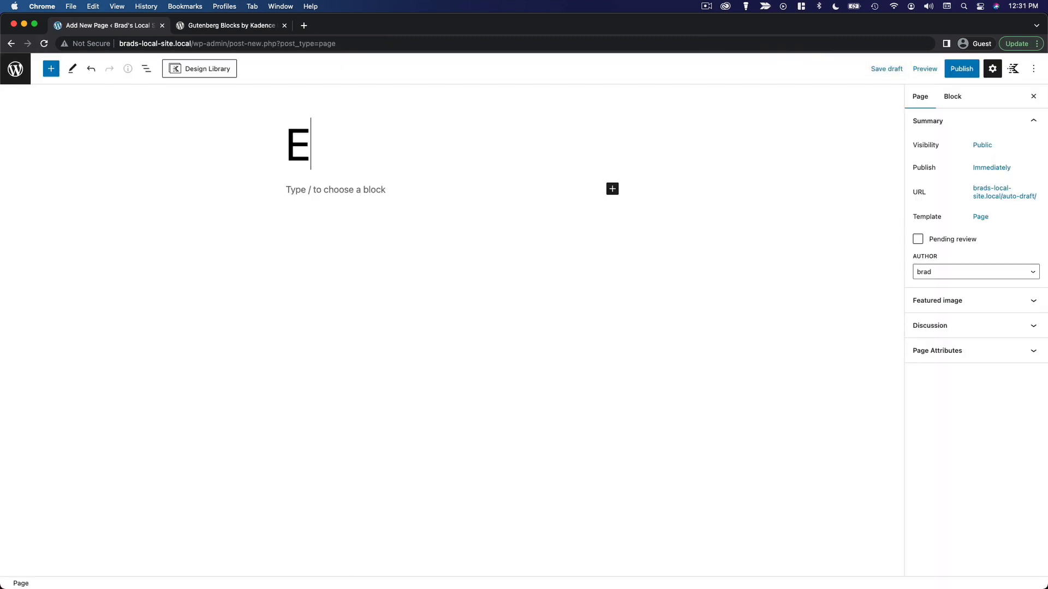
text(xample)
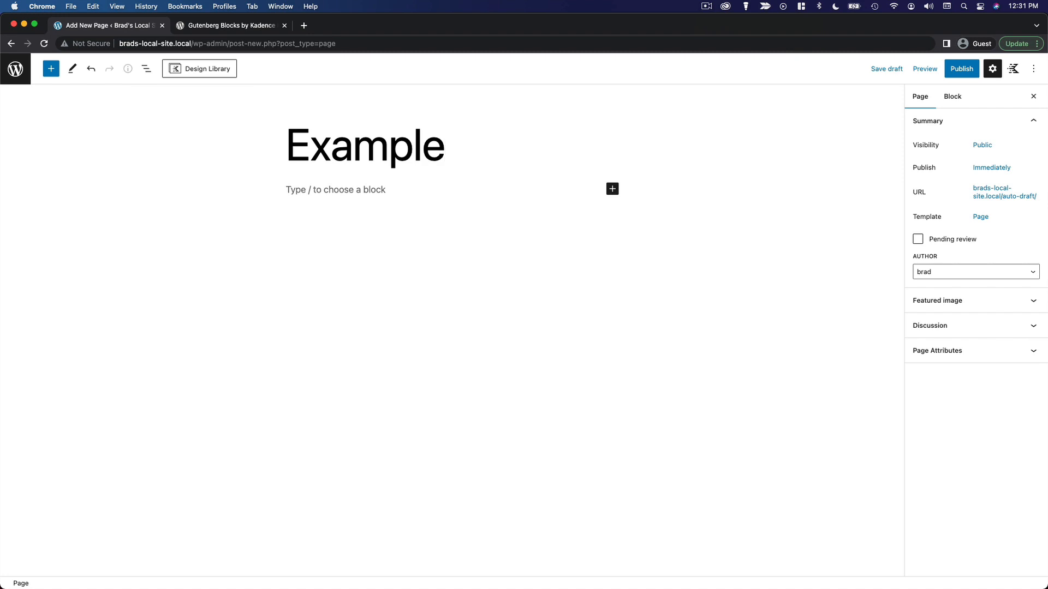
click(612, 189)
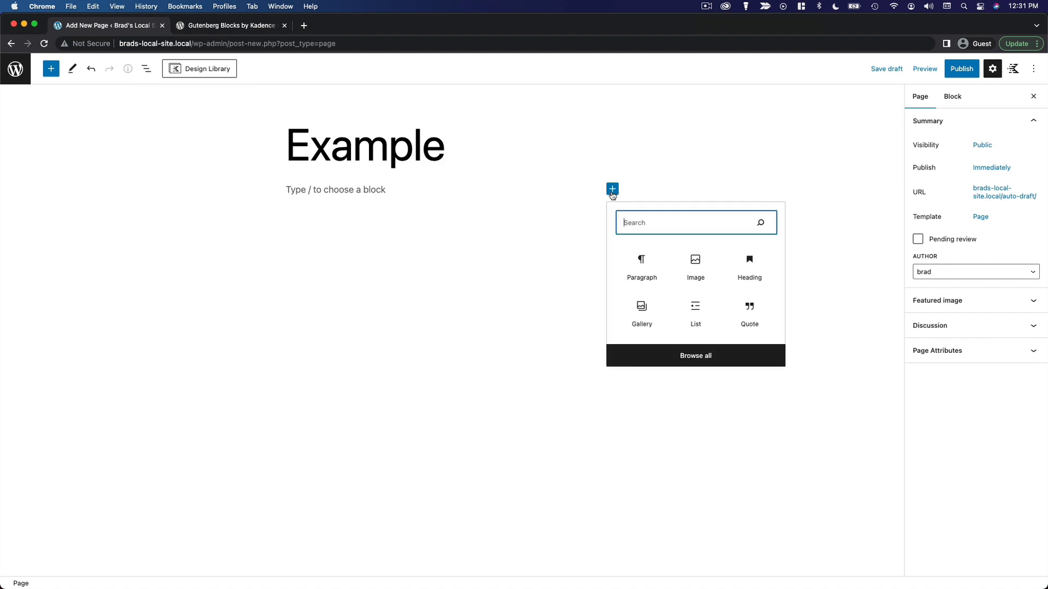
click(51, 68)
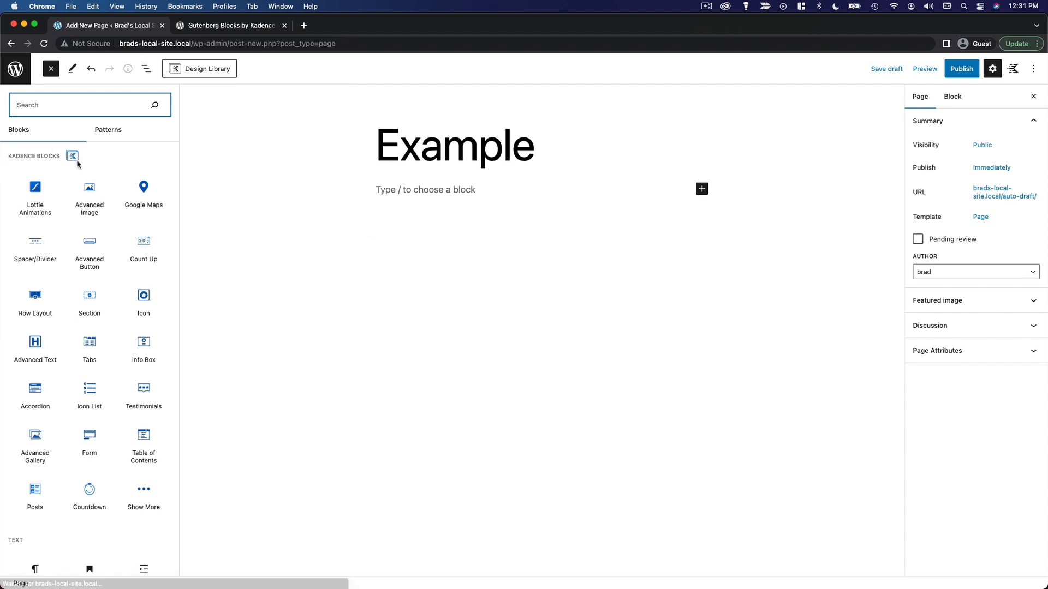
mouse_move(89, 251)
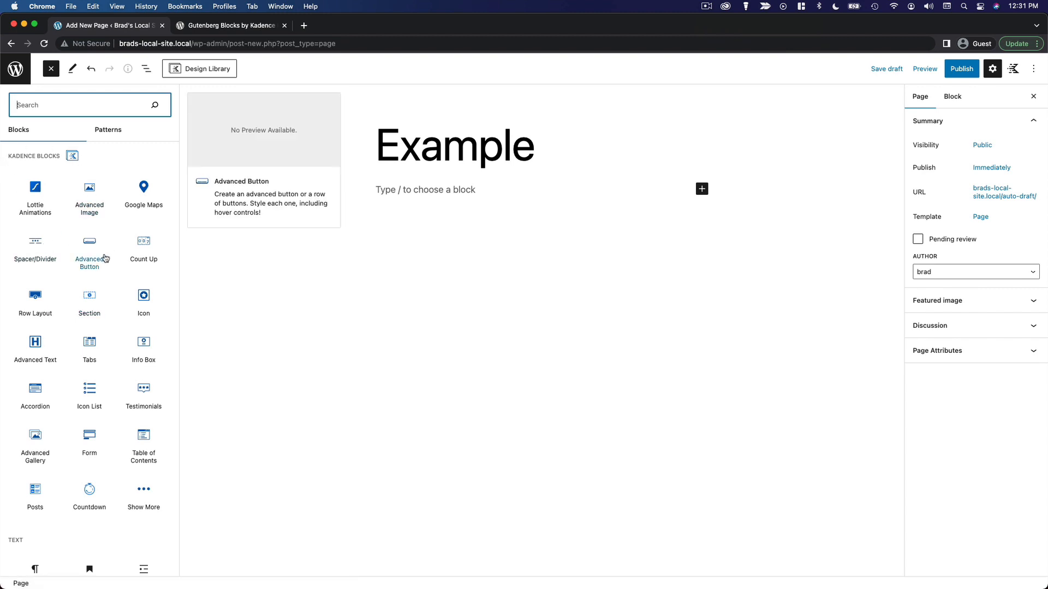
mouse_move(89, 394)
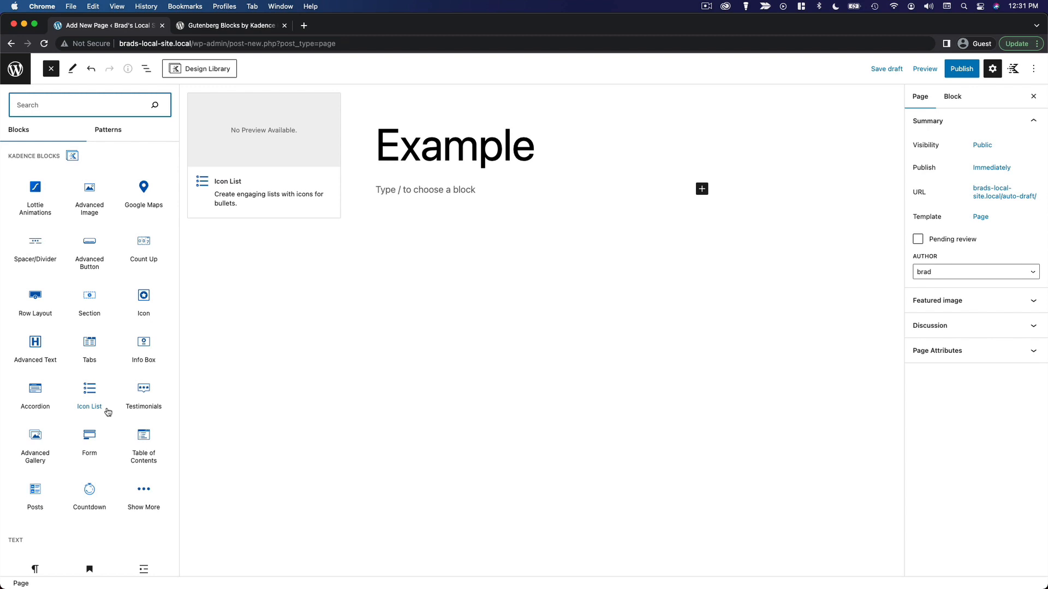
click(52, 67)
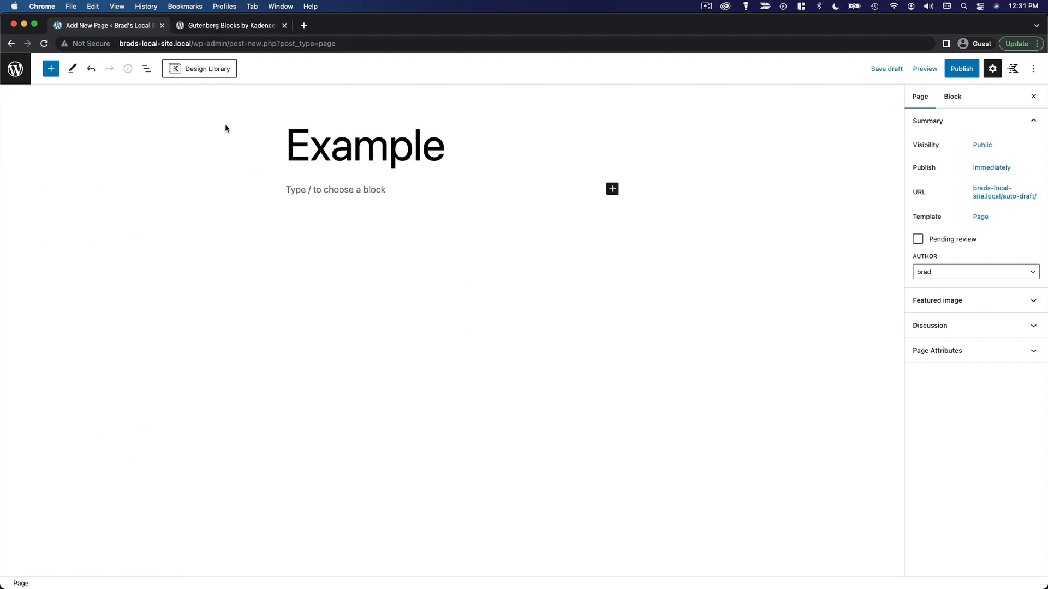
- Browse the Kadence design library's Wireframe section designs
click(199, 68)
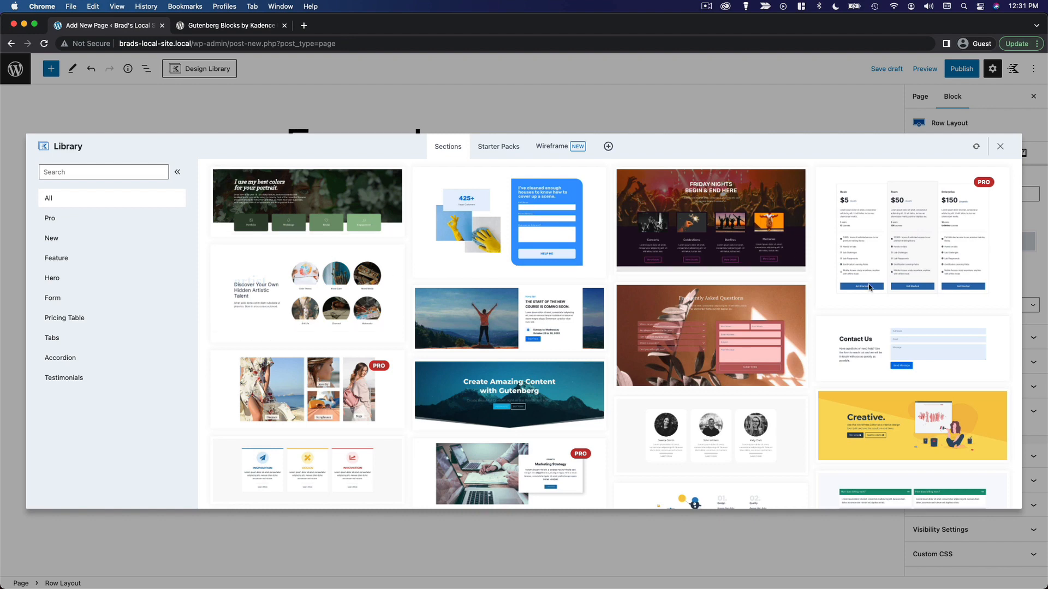
mouse_move(498, 146)
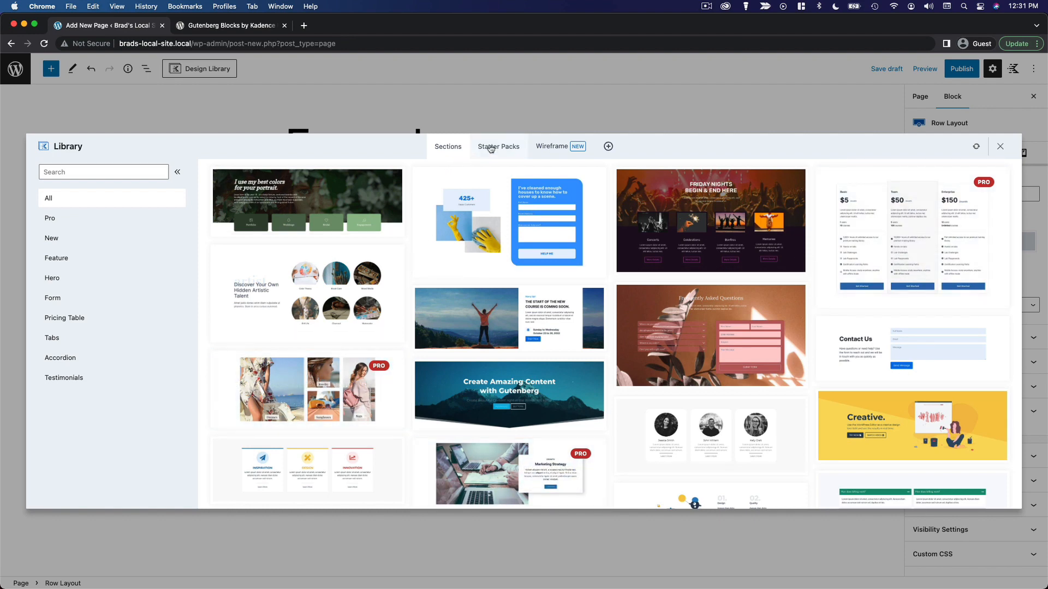
click(498, 146)
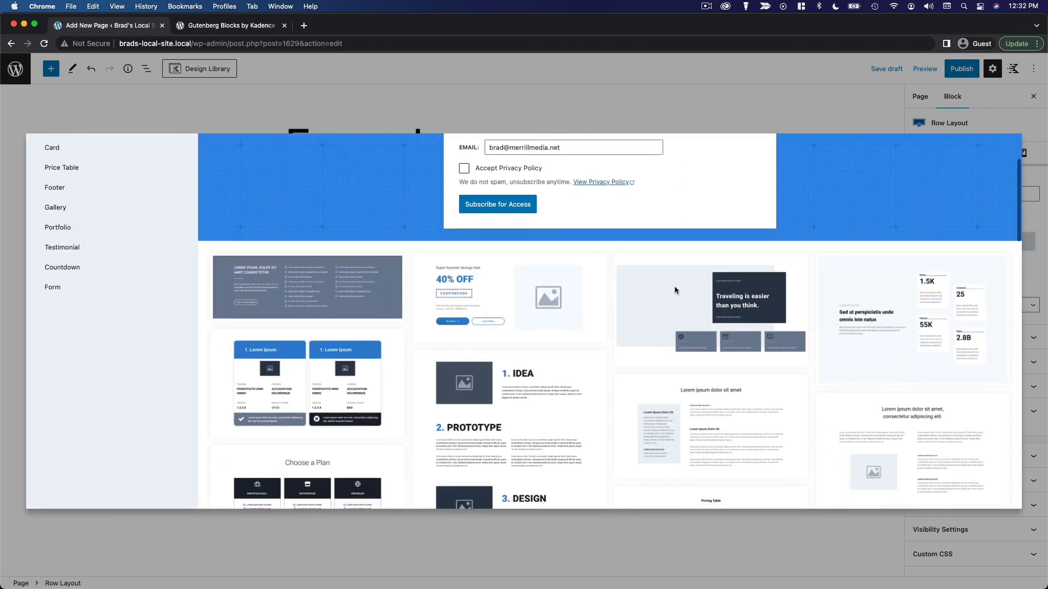
scroll(down, 3)
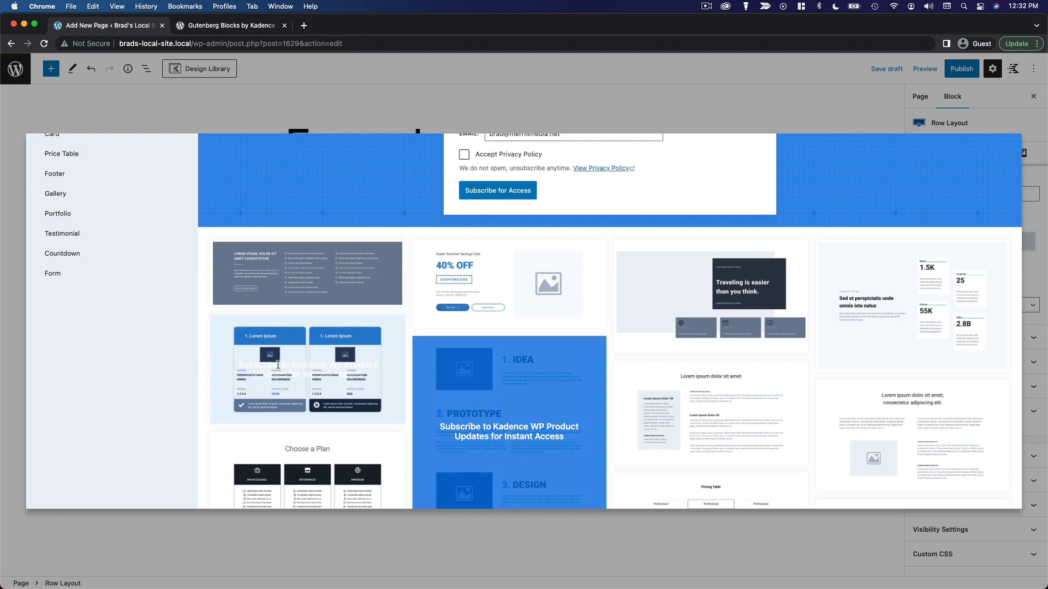
scroll(down, 3)
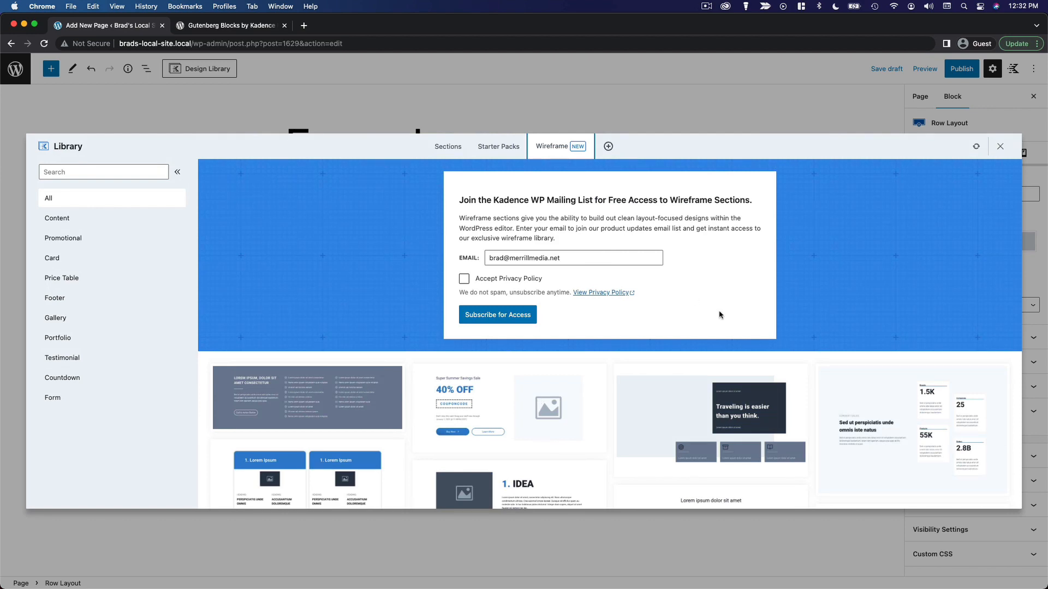
mouse_move(549, 240)
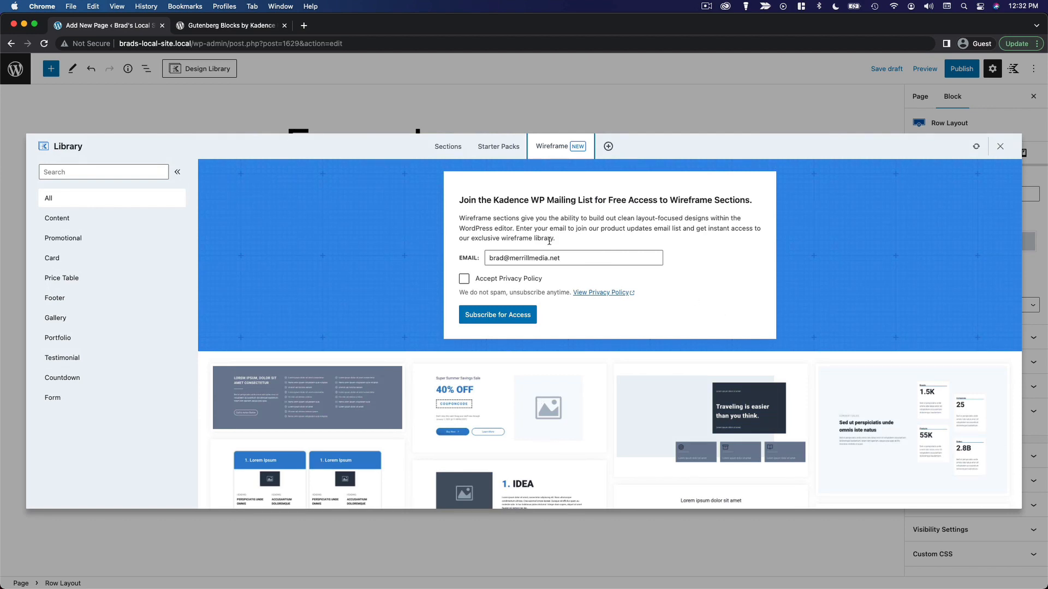
- Insert the 'Create Amazing Content with Gutenberg' hero section from the library's Sections
click(498, 146)
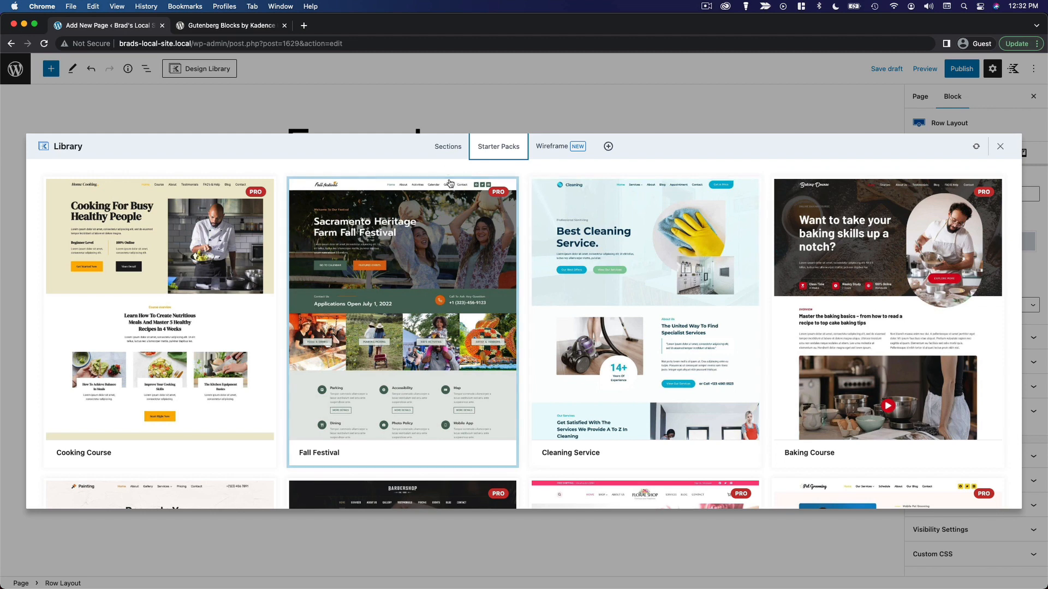
click(447, 146)
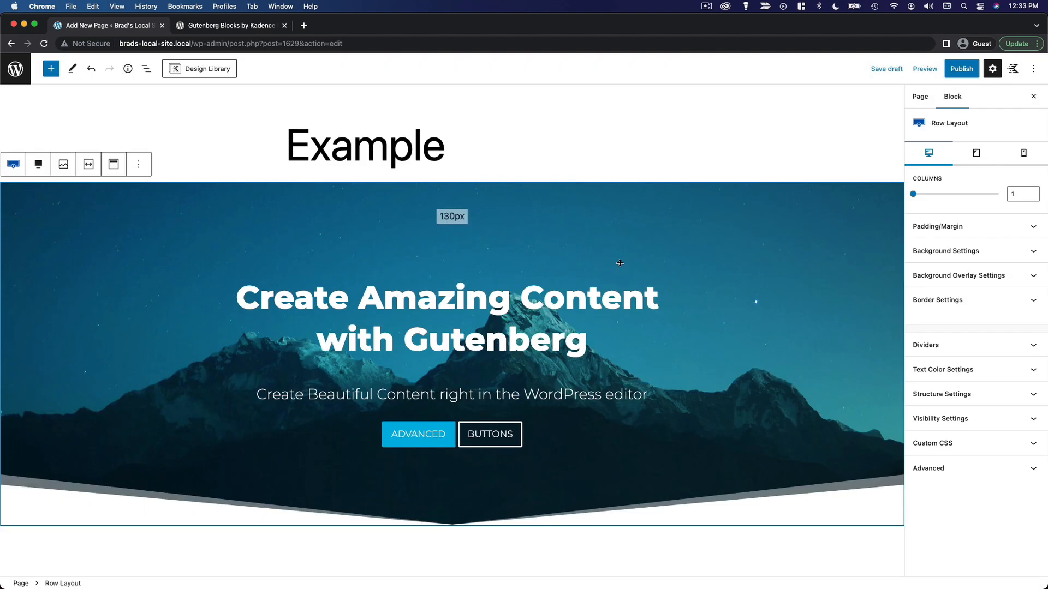
mouse_move(766, 427)
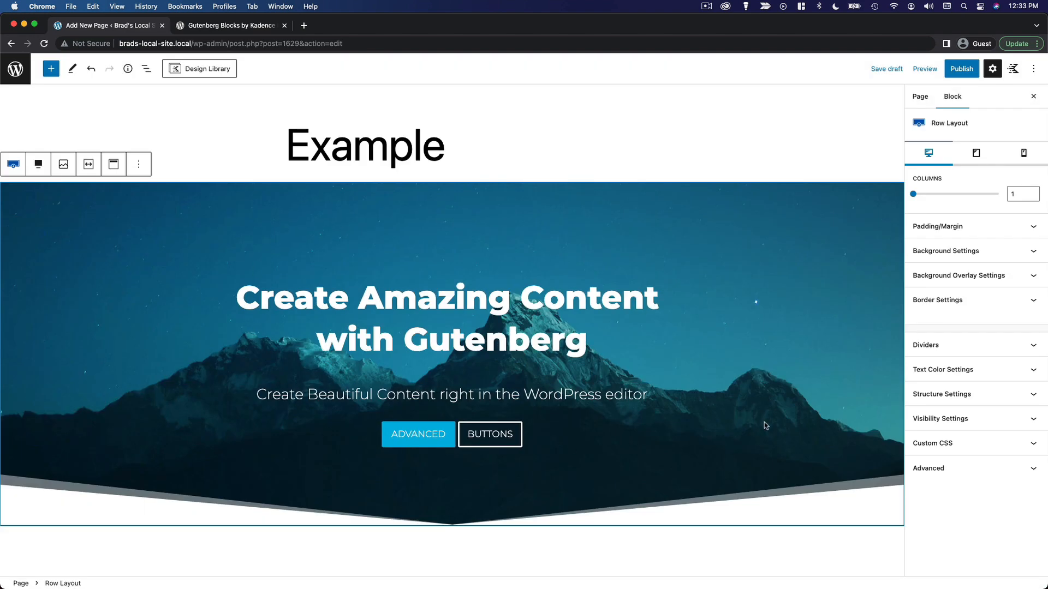